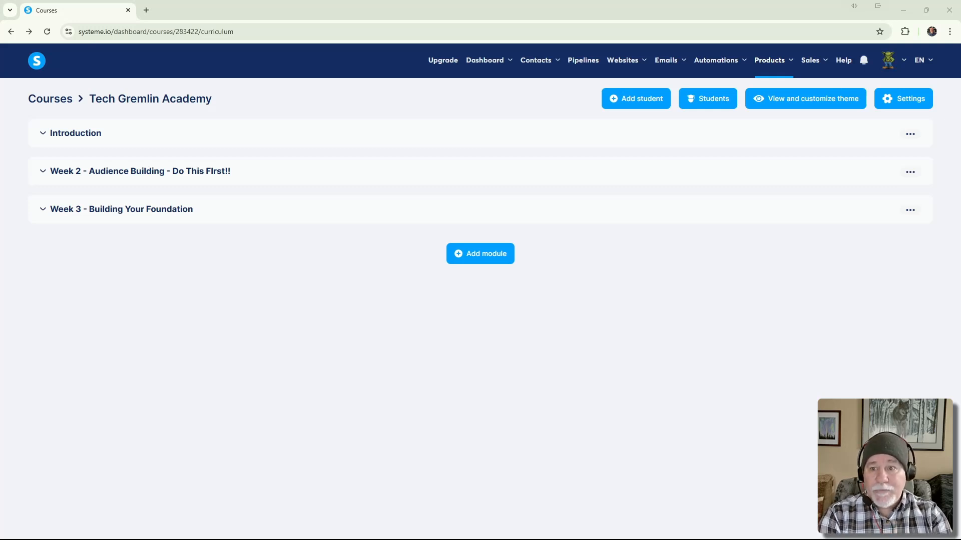
{"action": "mouse_move", "coordinate": [911, 267]}
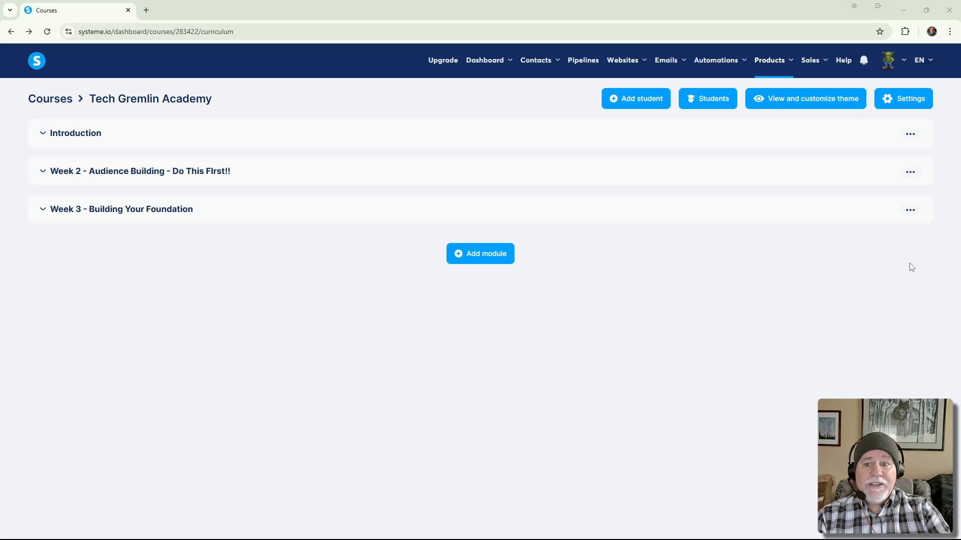
- Expand the course modules so the Week 2 and Week 3 lectures are listed
{"action": "left_click", "coordinate": [43, 171]}
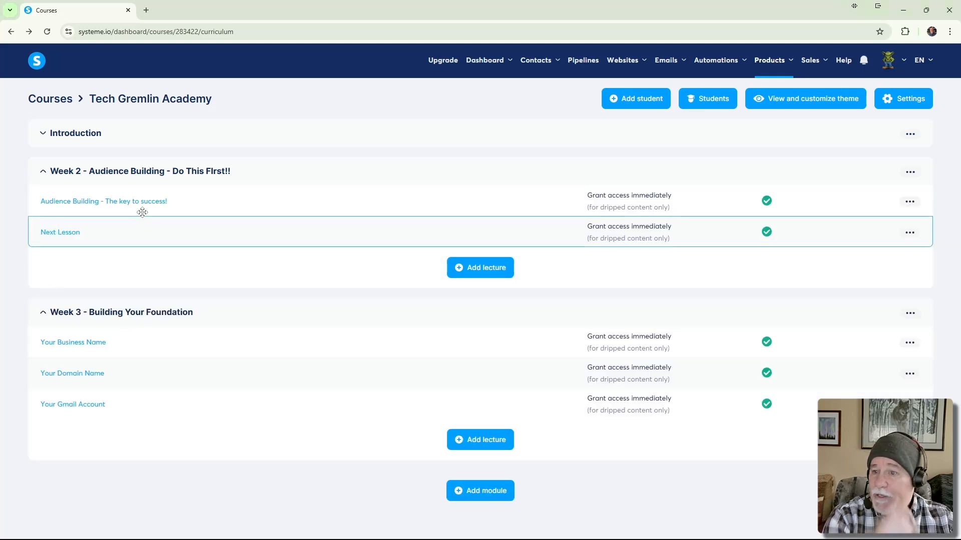
{"action": "mouse_move", "coordinate": [456, 172]}
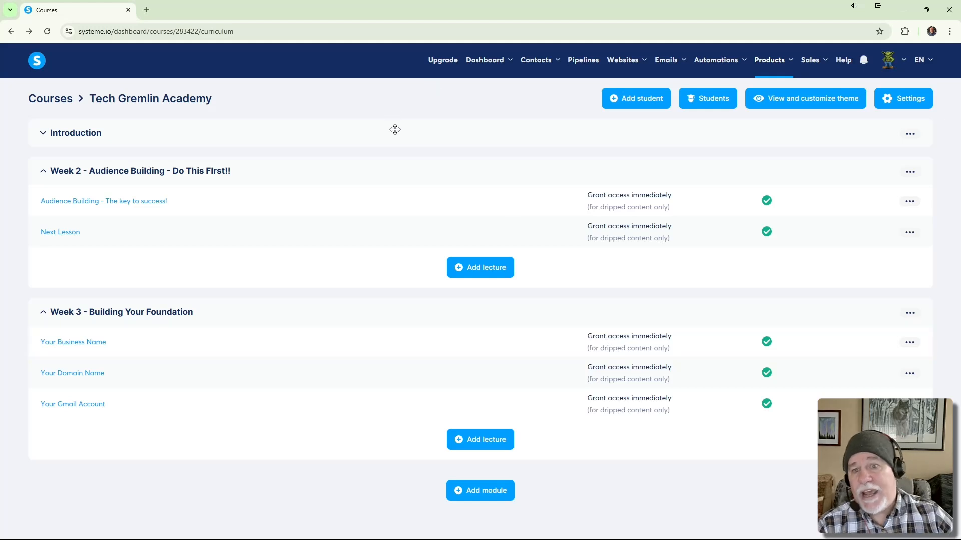
{"action": "mouse_move", "coordinate": [549, 232]}
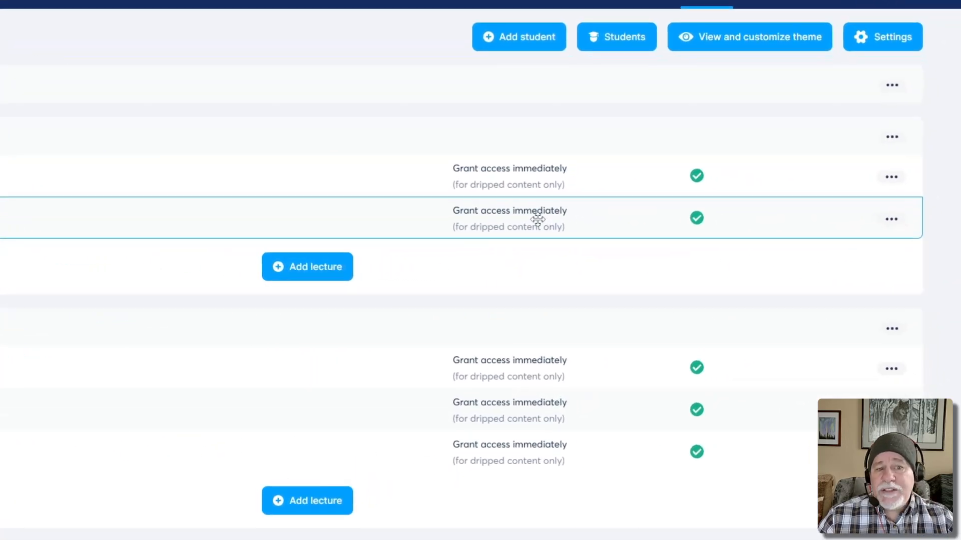
{"action": "mouse_move", "coordinate": [529, 218]}
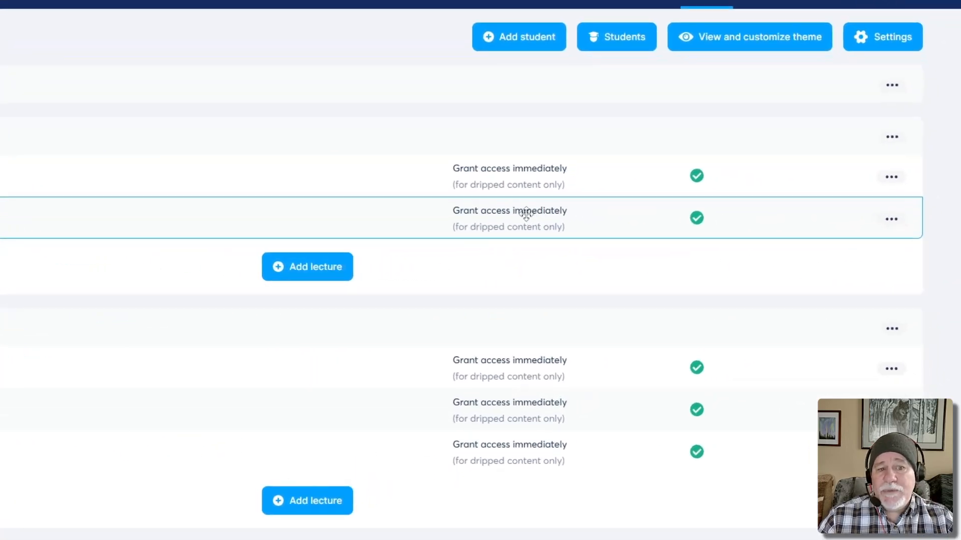
{"action": "mouse_move", "coordinate": [495, 189]}
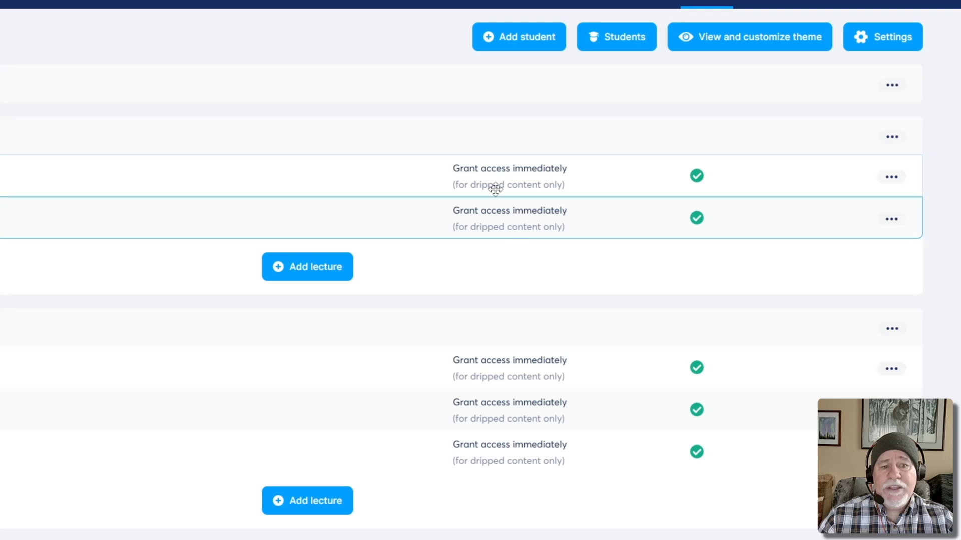
{"action": "mouse_move", "coordinate": [289, 81]}
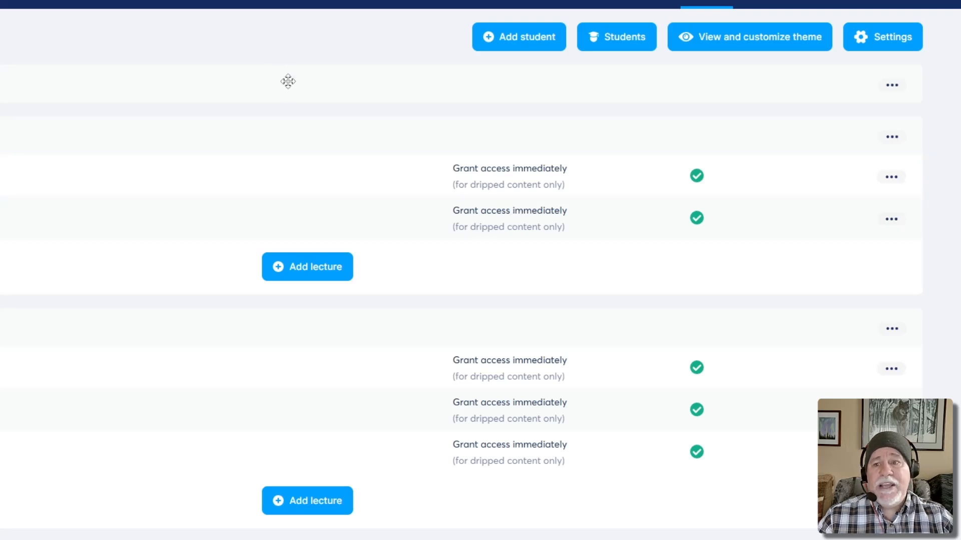
{"action": "mouse_move", "coordinate": [490, 191]}
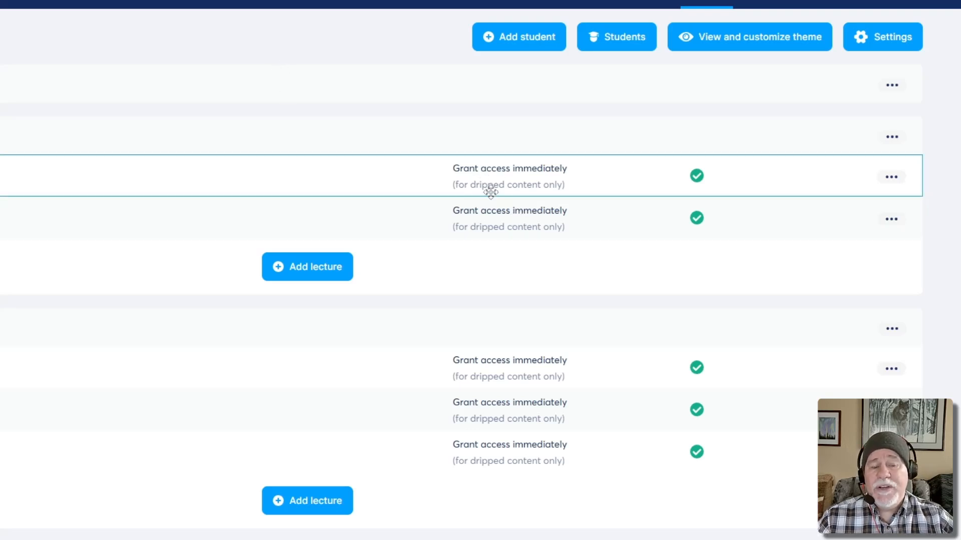
{"action": "mouse_move", "coordinate": [537, 178]}
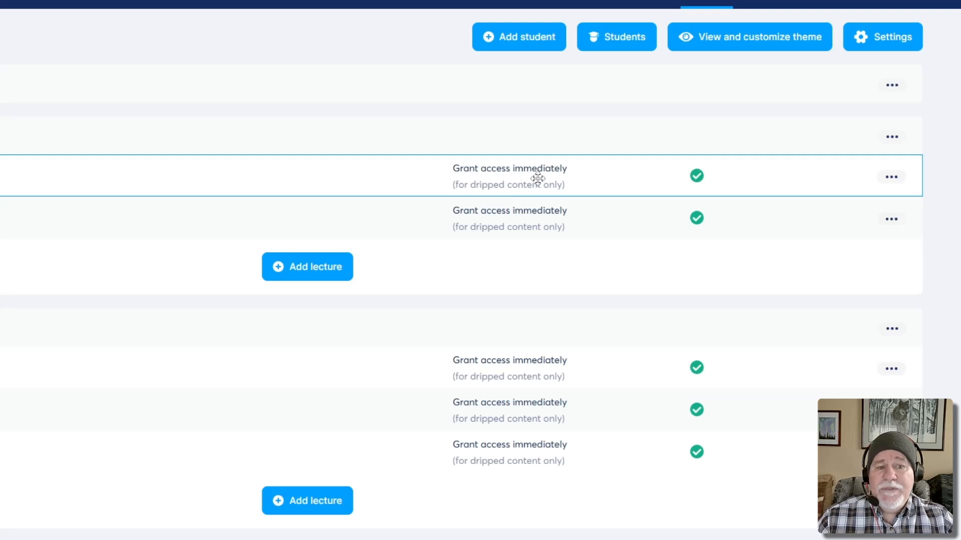
{"action": "mouse_move", "coordinate": [548, 184]}
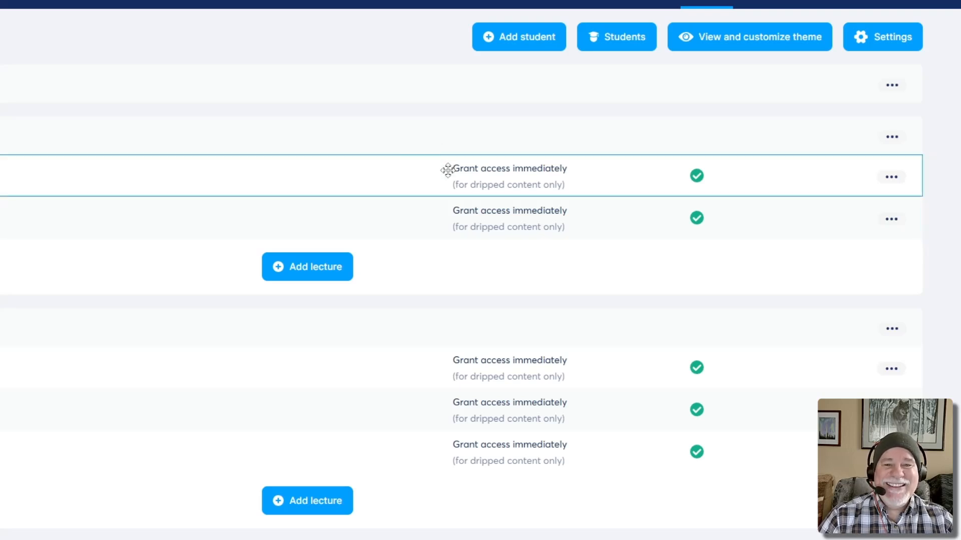
{"action": "mouse_move", "coordinate": [364, 118]}
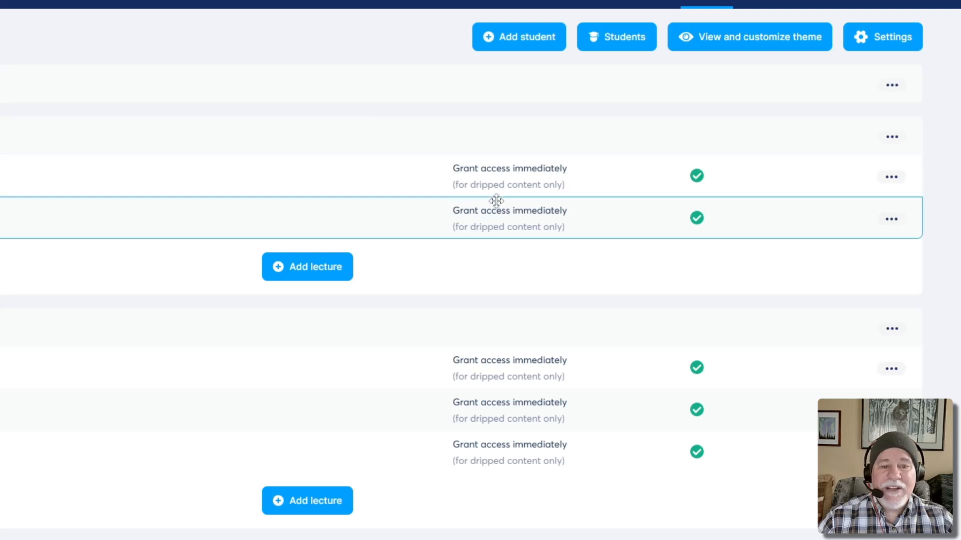
{"action": "mouse_move", "coordinate": [518, 226]}
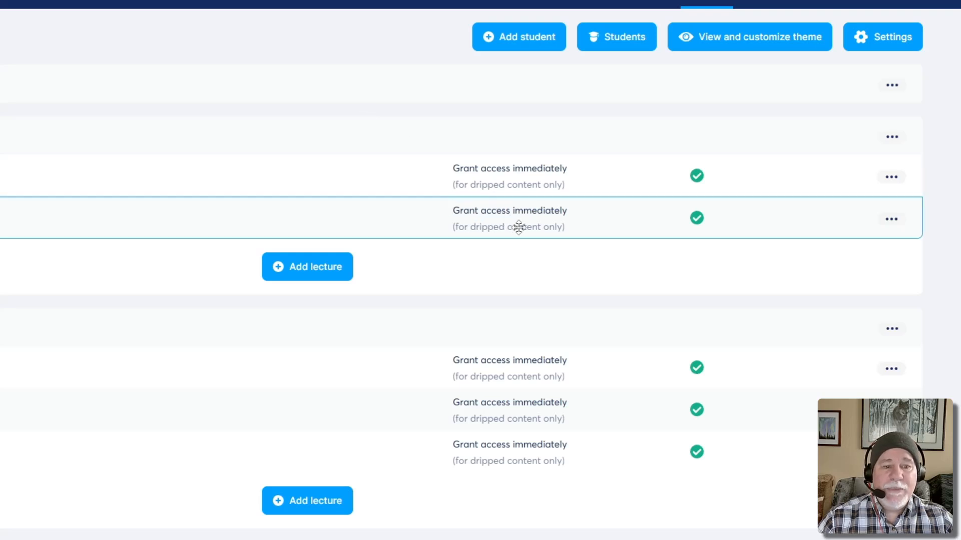
{"action": "mouse_move", "coordinate": [520, 230]}
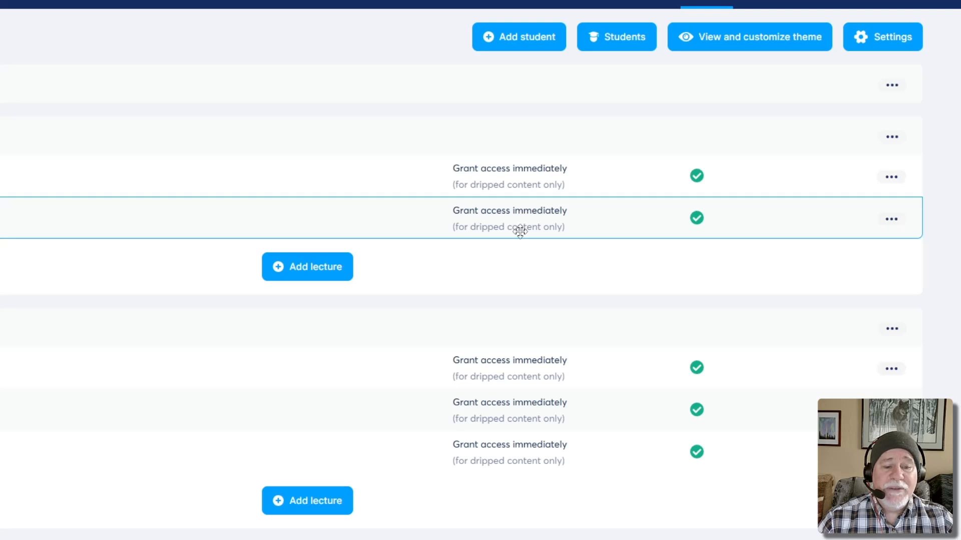
- Show the action menu for the Week 2 lecture 'Audience Building - The key to success!'
{"action": "left_click", "coordinate": [891, 177]}
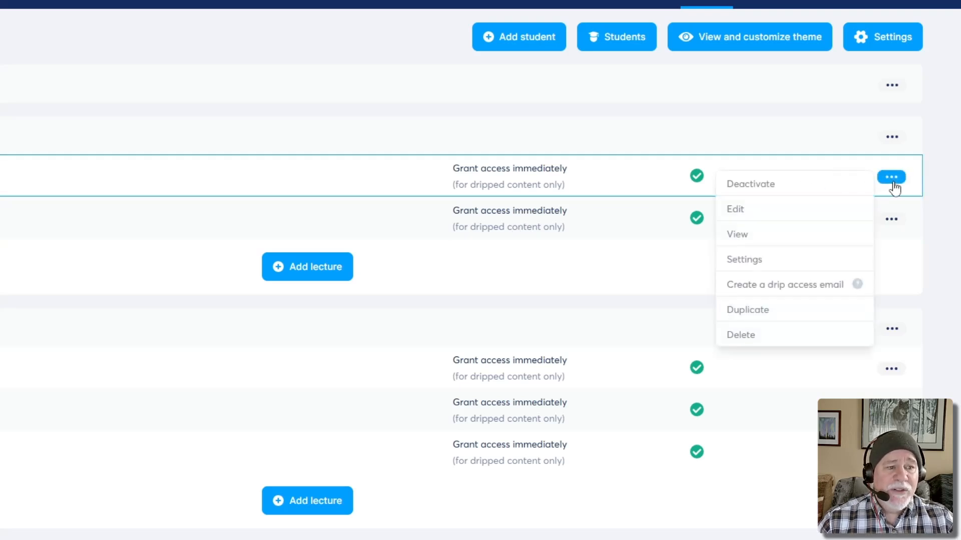
{"action": "left_click", "coordinate": [892, 137]}
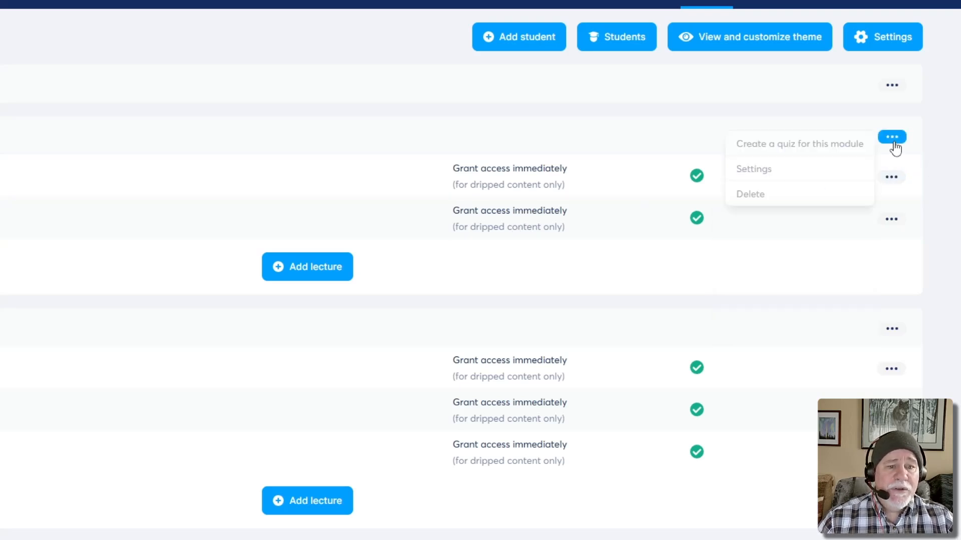
{"action": "left_click", "coordinate": [753, 169]}
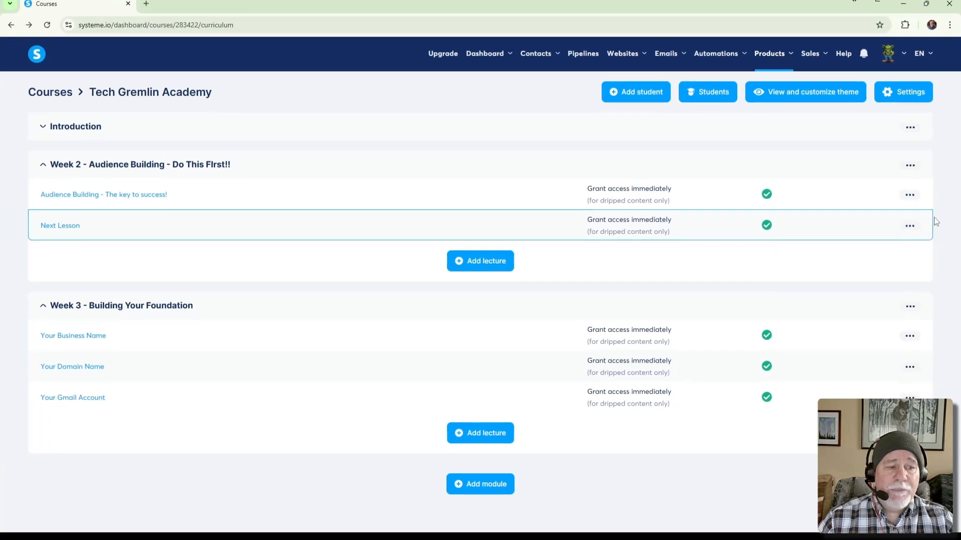
{"action": "left_click", "coordinate": [909, 194]}
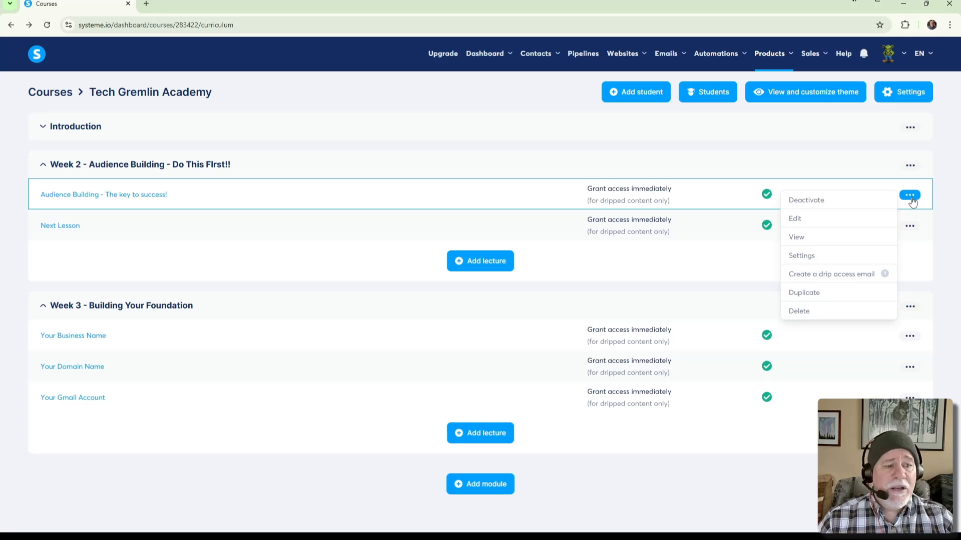
{"action": "mouse_move", "coordinate": [842, 252]}
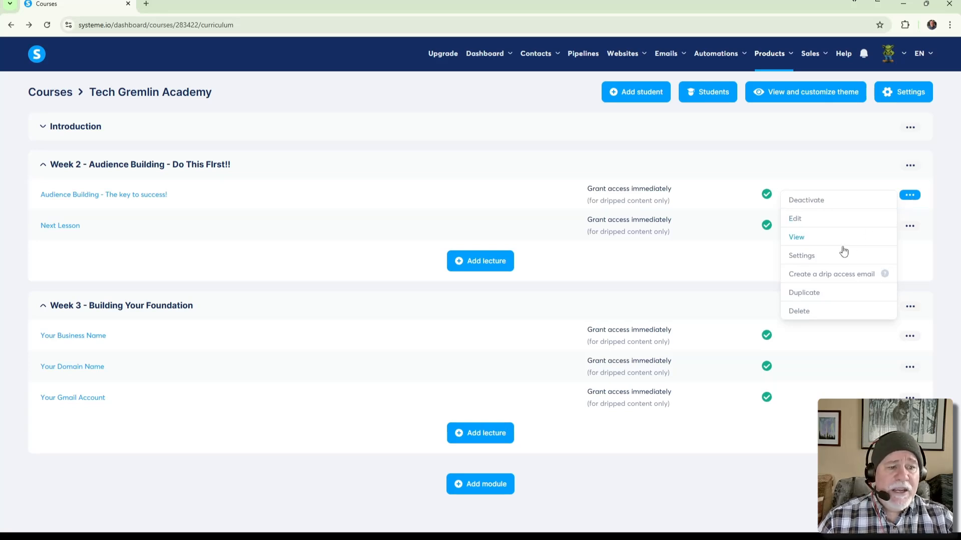
{"action": "left_click", "coordinate": [800, 255]}
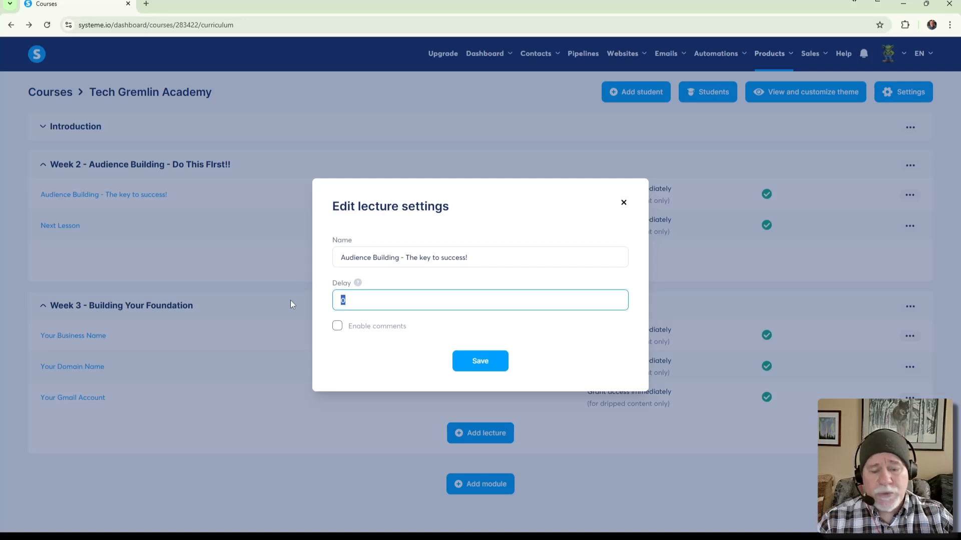
{"action": "type", "text": "7"}
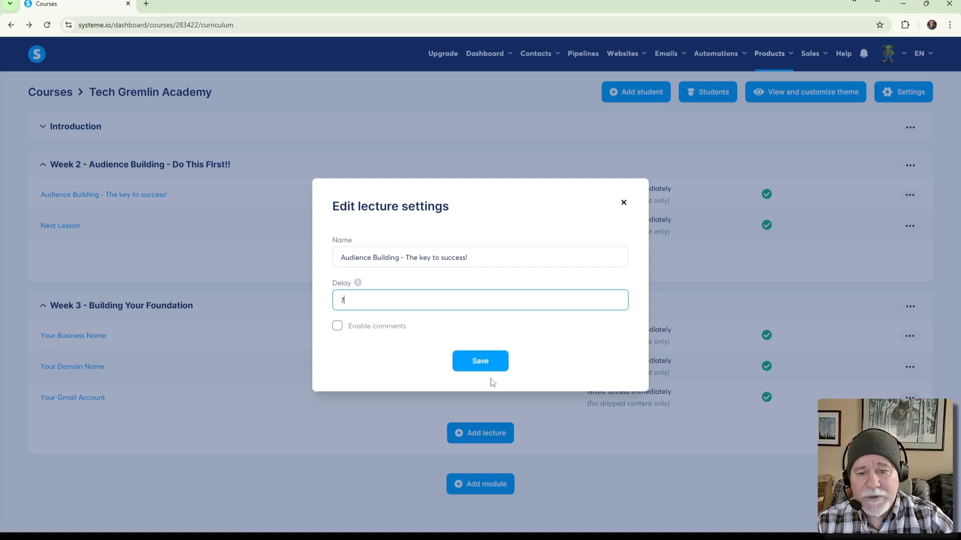
{"action": "left_click", "coordinate": [480, 361]}
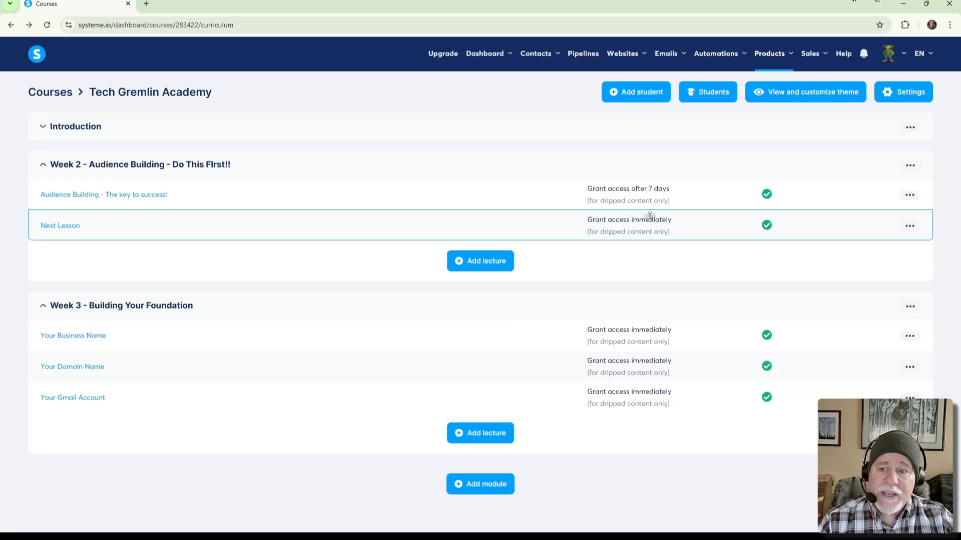
{"action": "mouse_move", "coordinate": [635, 222]}
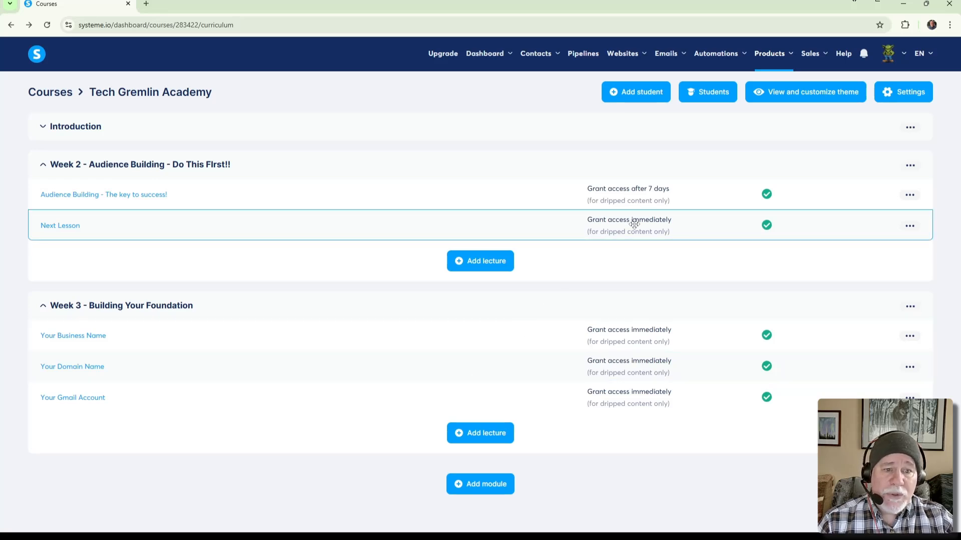
{"action": "mouse_move", "coordinate": [251, 155]}
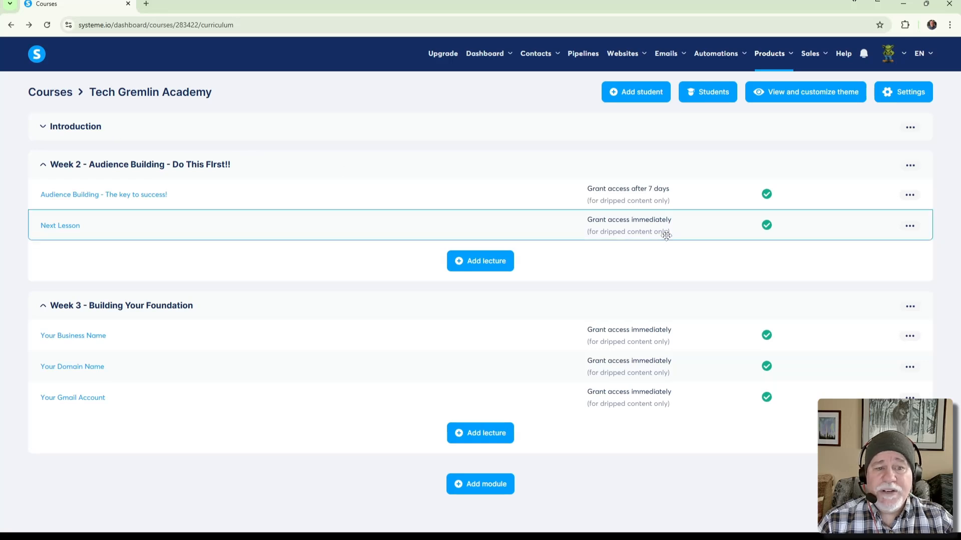
- Save a drip access email for Week 2's first lecture with subject 'Week is Up - Jump in and Start Learning!'
{"action": "left_click", "coordinate": [910, 195]}
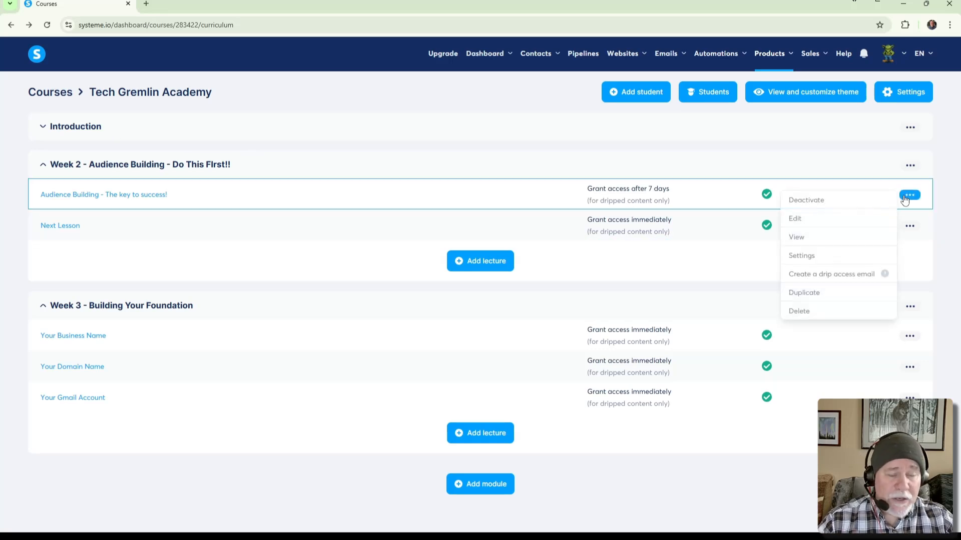
{"action": "mouse_move", "coordinate": [830, 274]}
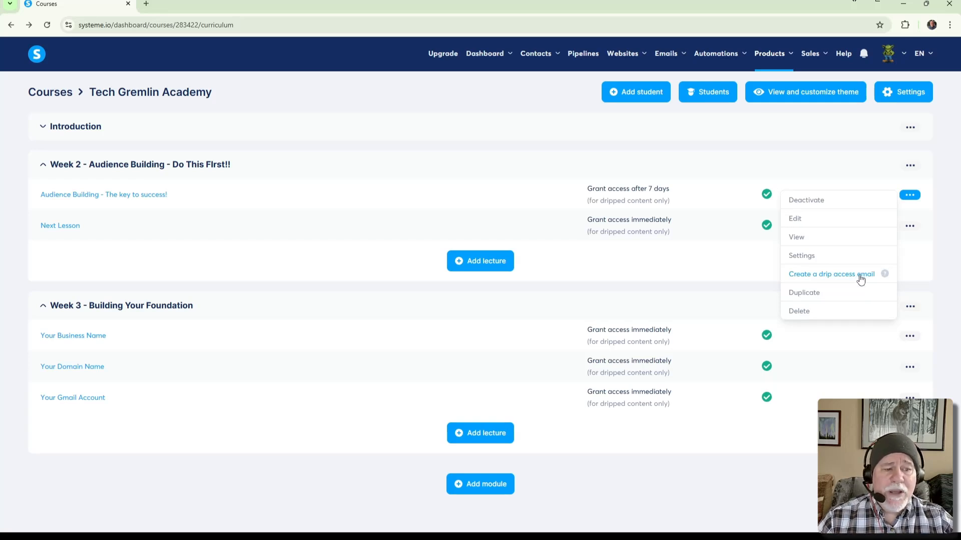
{"action": "left_click", "coordinate": [831, 274]}
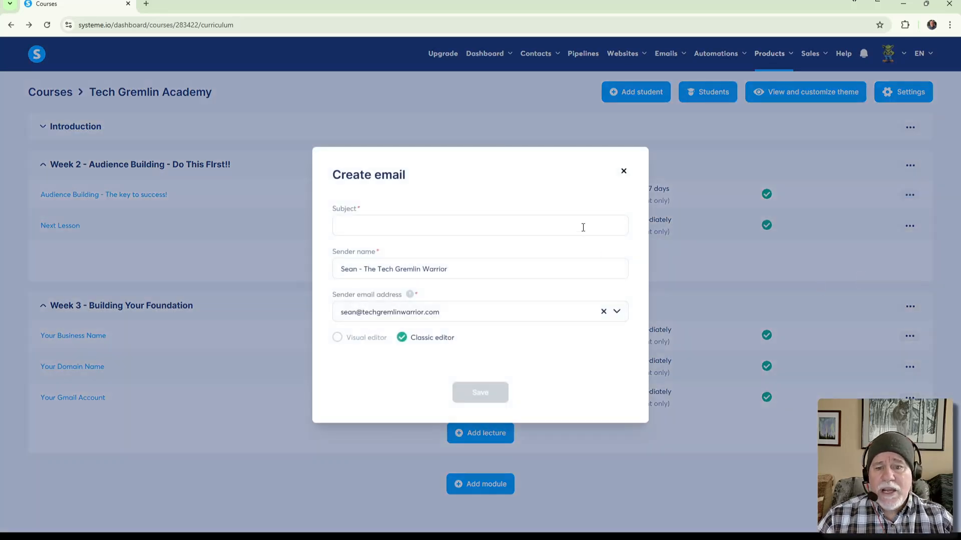
{"action": "left_click", "coordinate": [480, 226]}
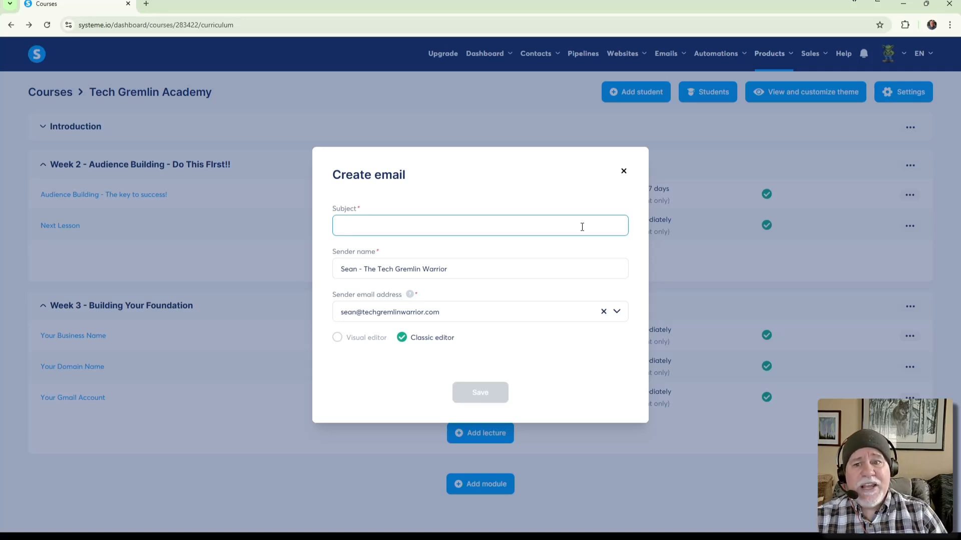
{"action": "type", "text": "WEek"}
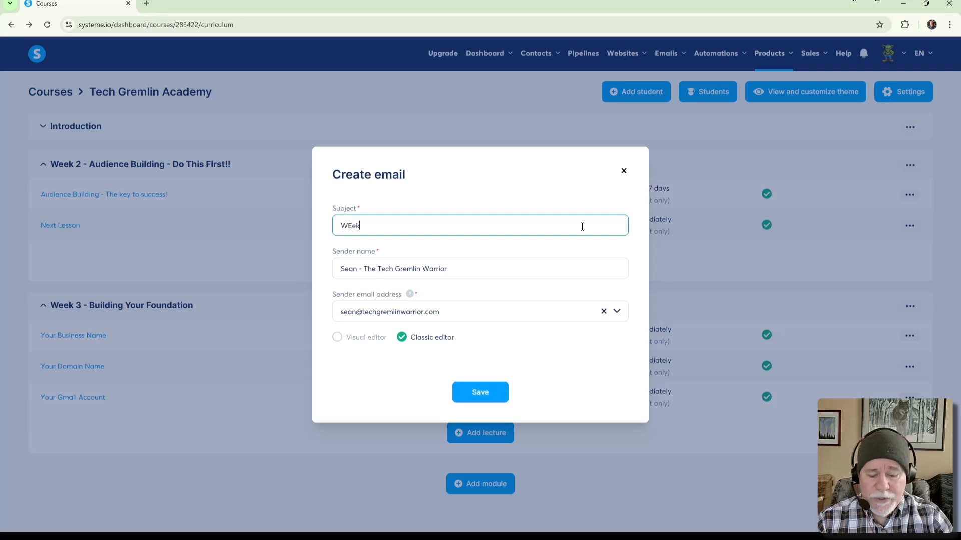
{"action": "type", "text": "Week is"}
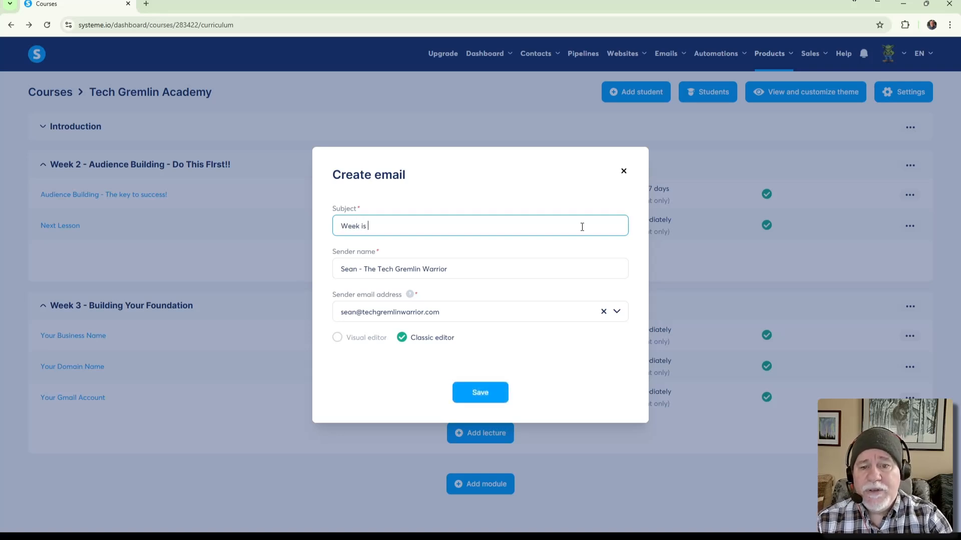
{"action": "type", "text": "Up"}
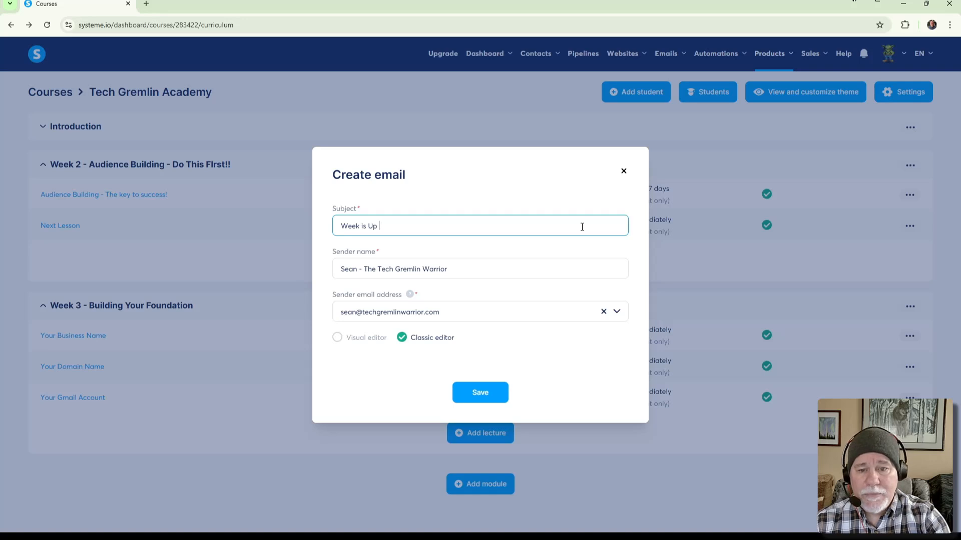
{"action": "type", "text": "- Jump in o"}
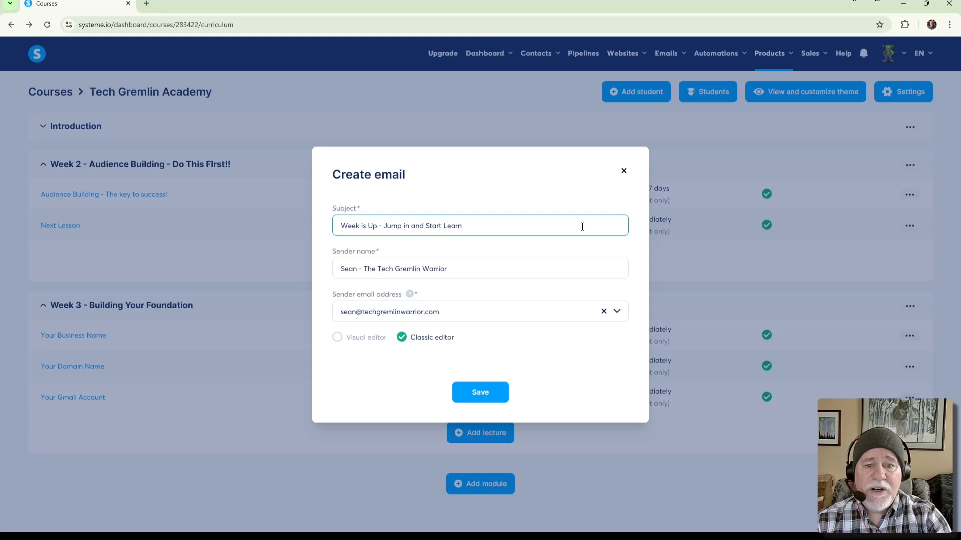
{"action": "type", "text": "ing!"}
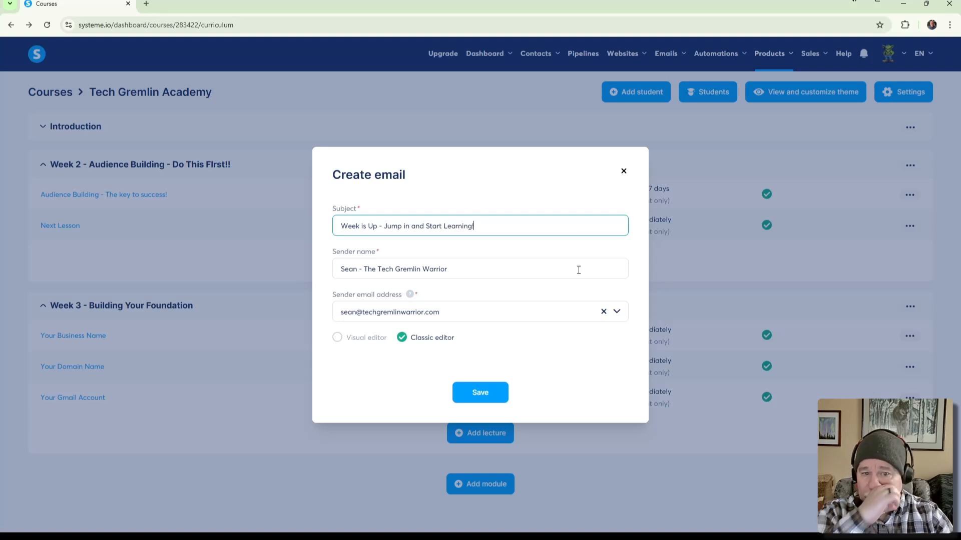
{"action": "mouse_move", "coordinate": [480, 392]}
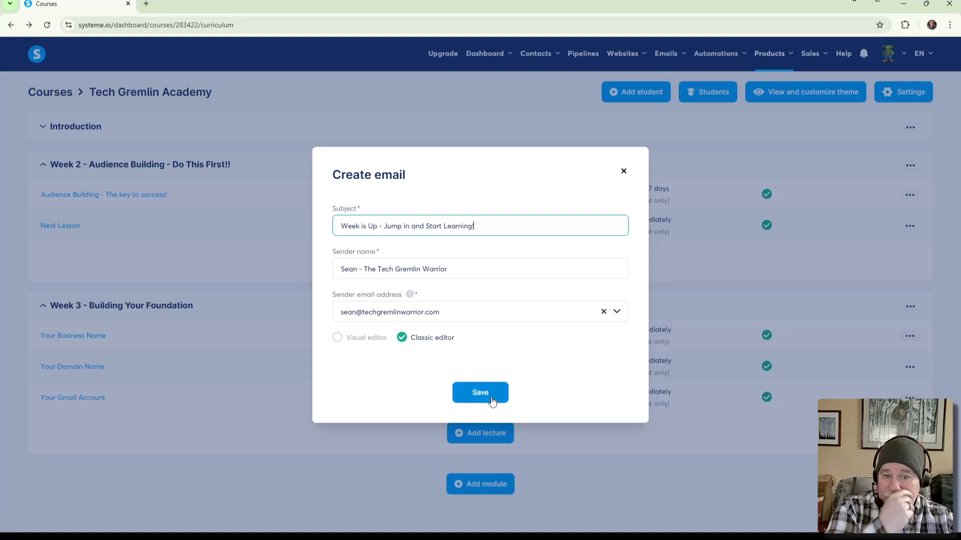
{"action": "left_click", "coordinate": [479, 393]}
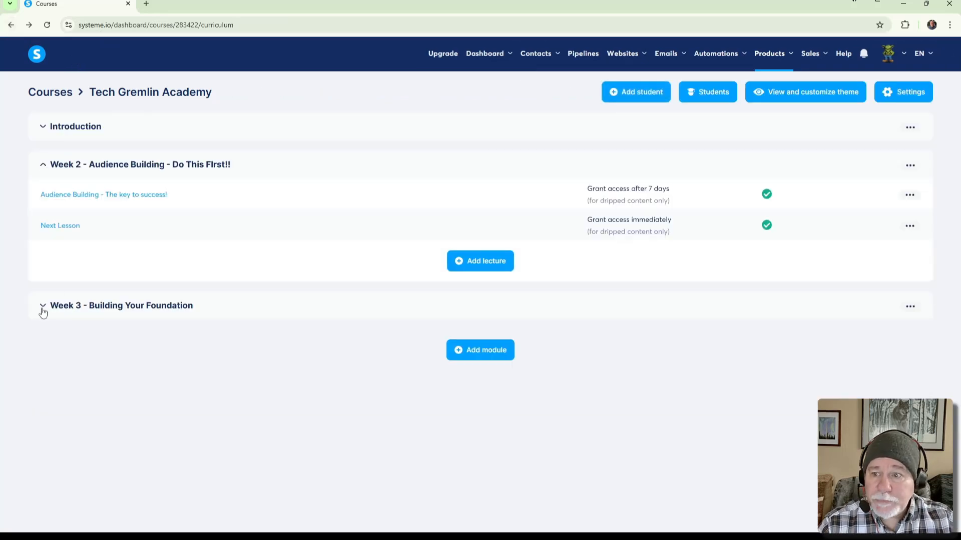
- Expand Week 3 and open the options for its 'Your Business Name' lecture
{"action": "left_click", "coordinate": [43, 306]}
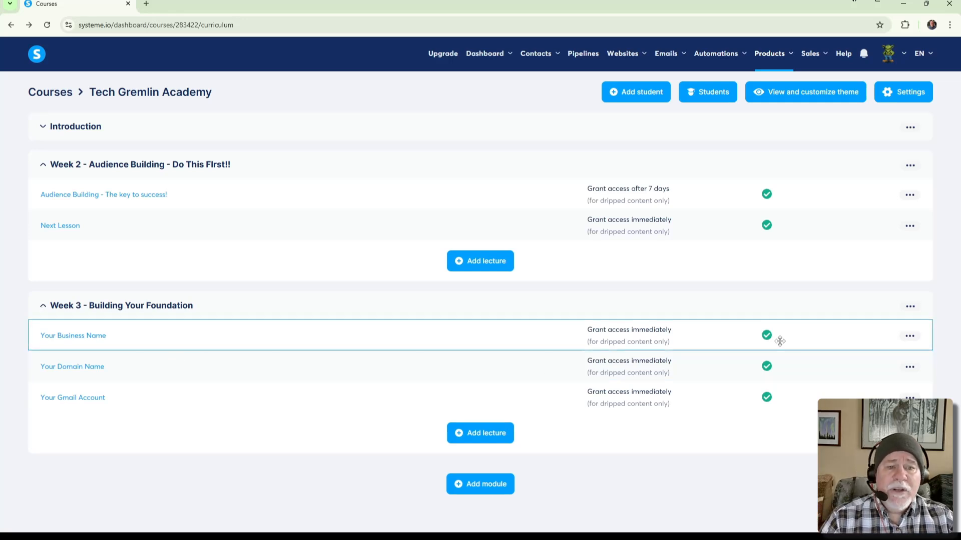
{"action": "left_click", "coordinate": [909, 335]}
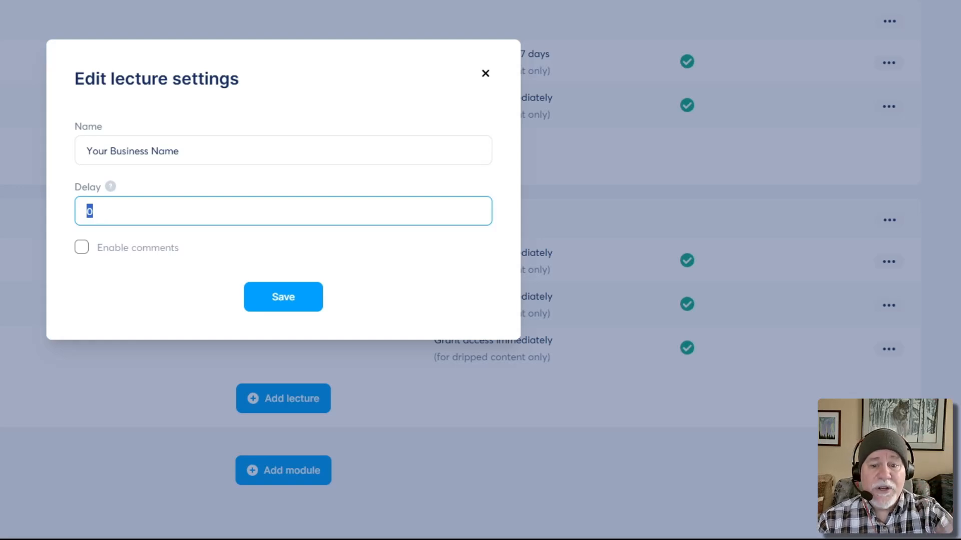
- Set the 'Your Business Name' lecture delay to 7 days and reopen its options
{"action": "type", "text": "7"}
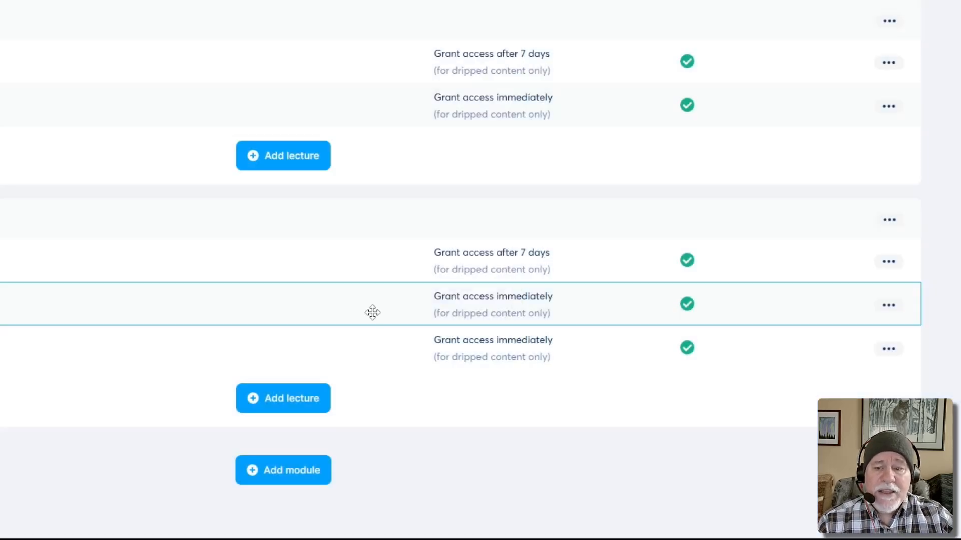
{"action": "mouse_move", "coordinate": [551, 305]}
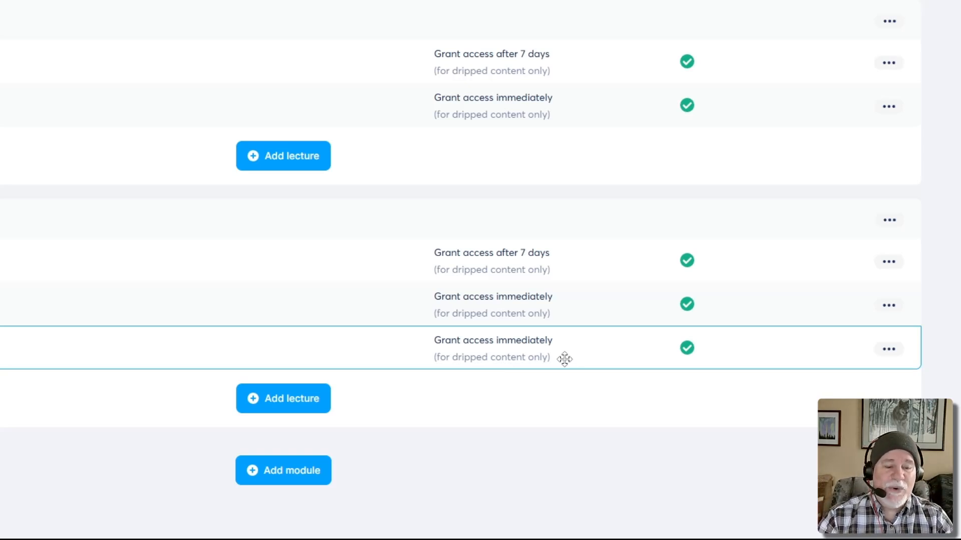
{"action": "mouse_move", "coordinate": [544, 358]}
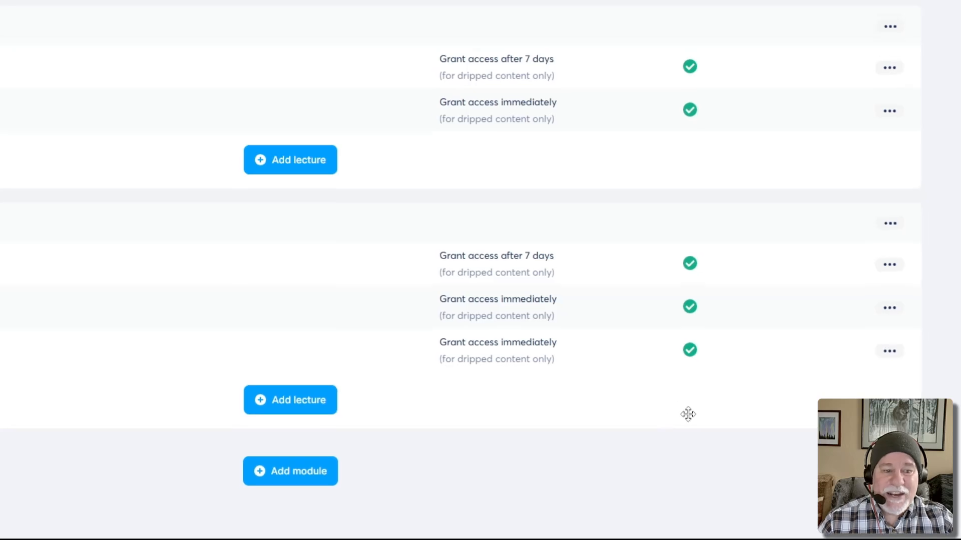
{"action": "left_click", "coordinate": [909, 342]}
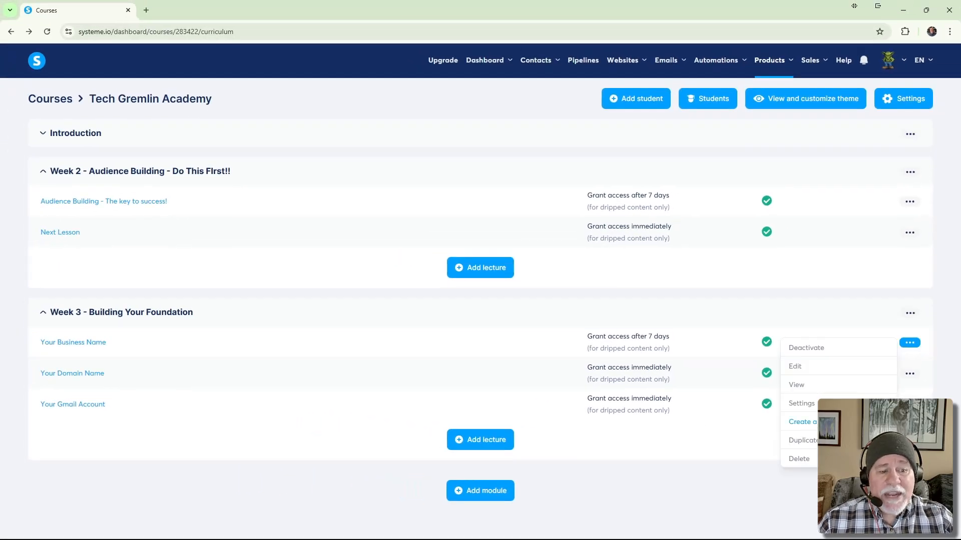